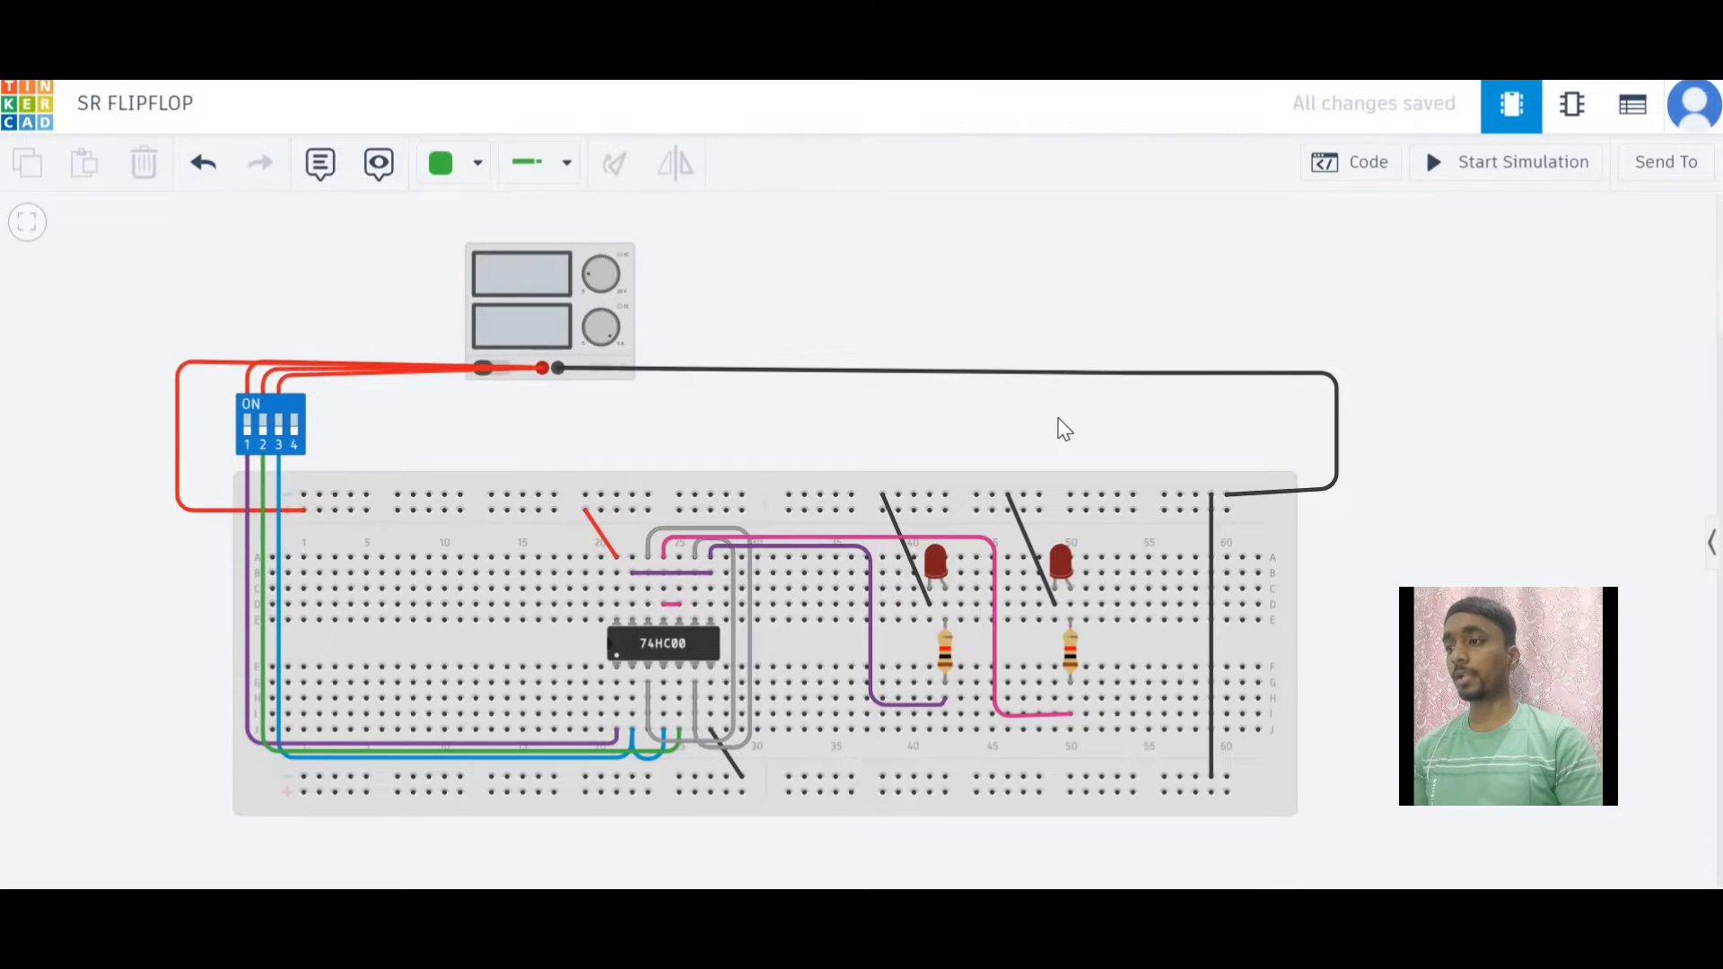
pyautogui.moveTo(1039, 331)
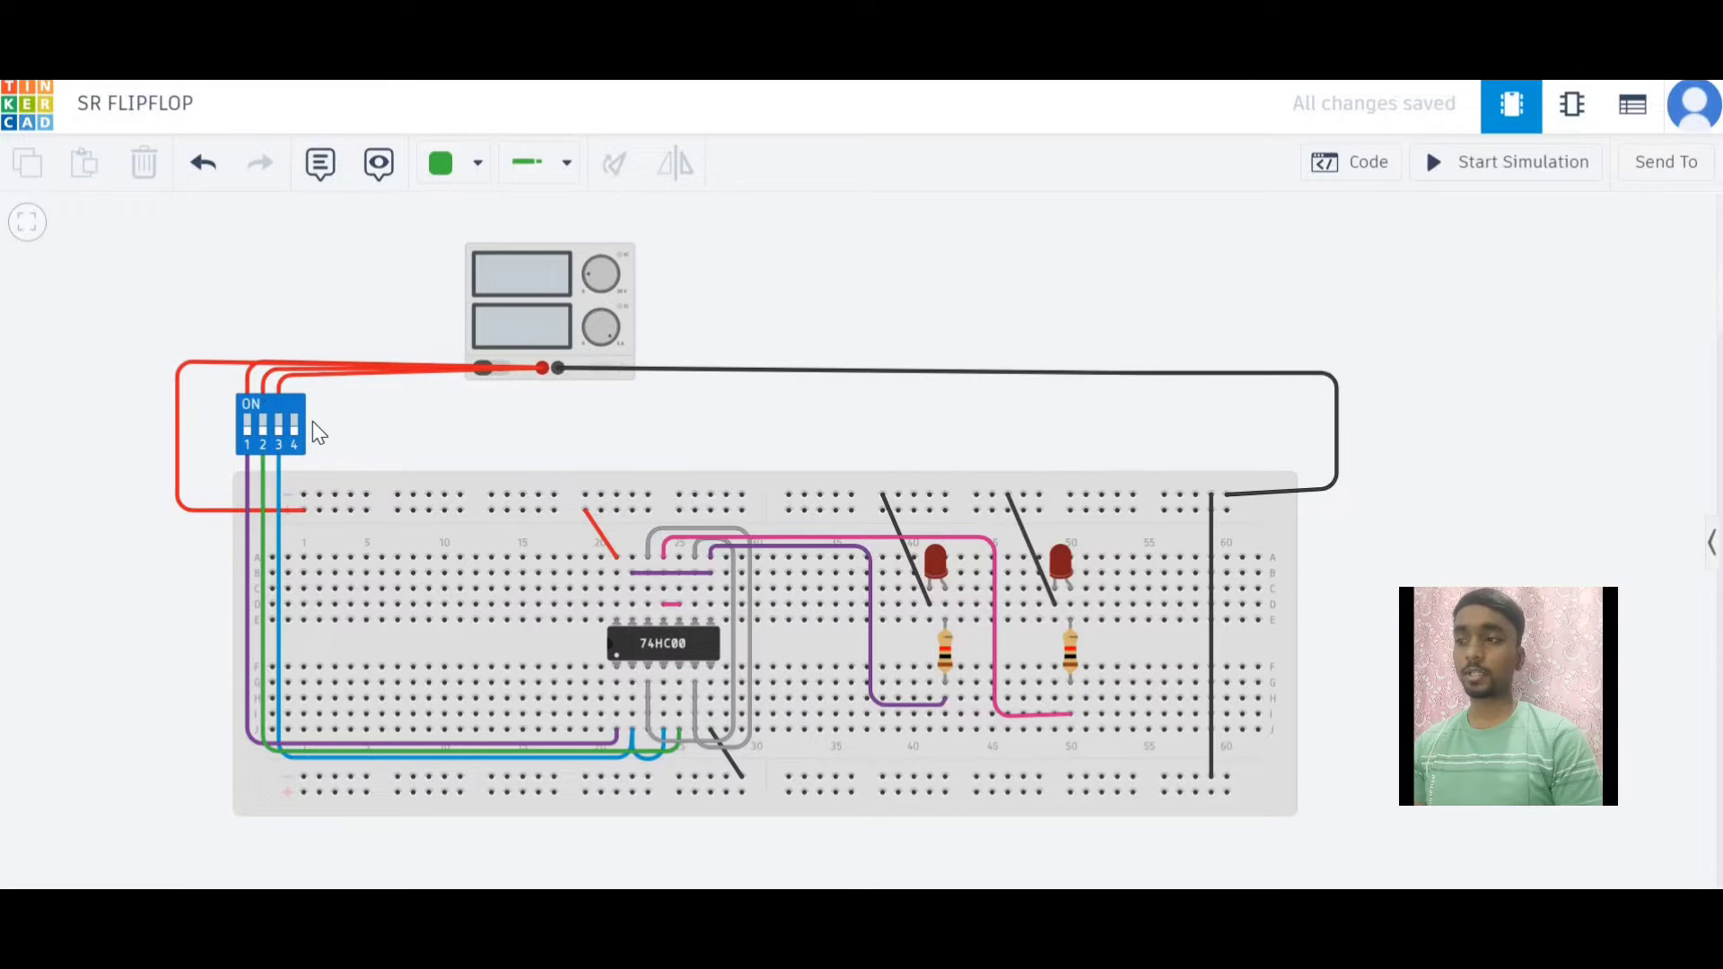
pyautogui.moveTo(332, 436)
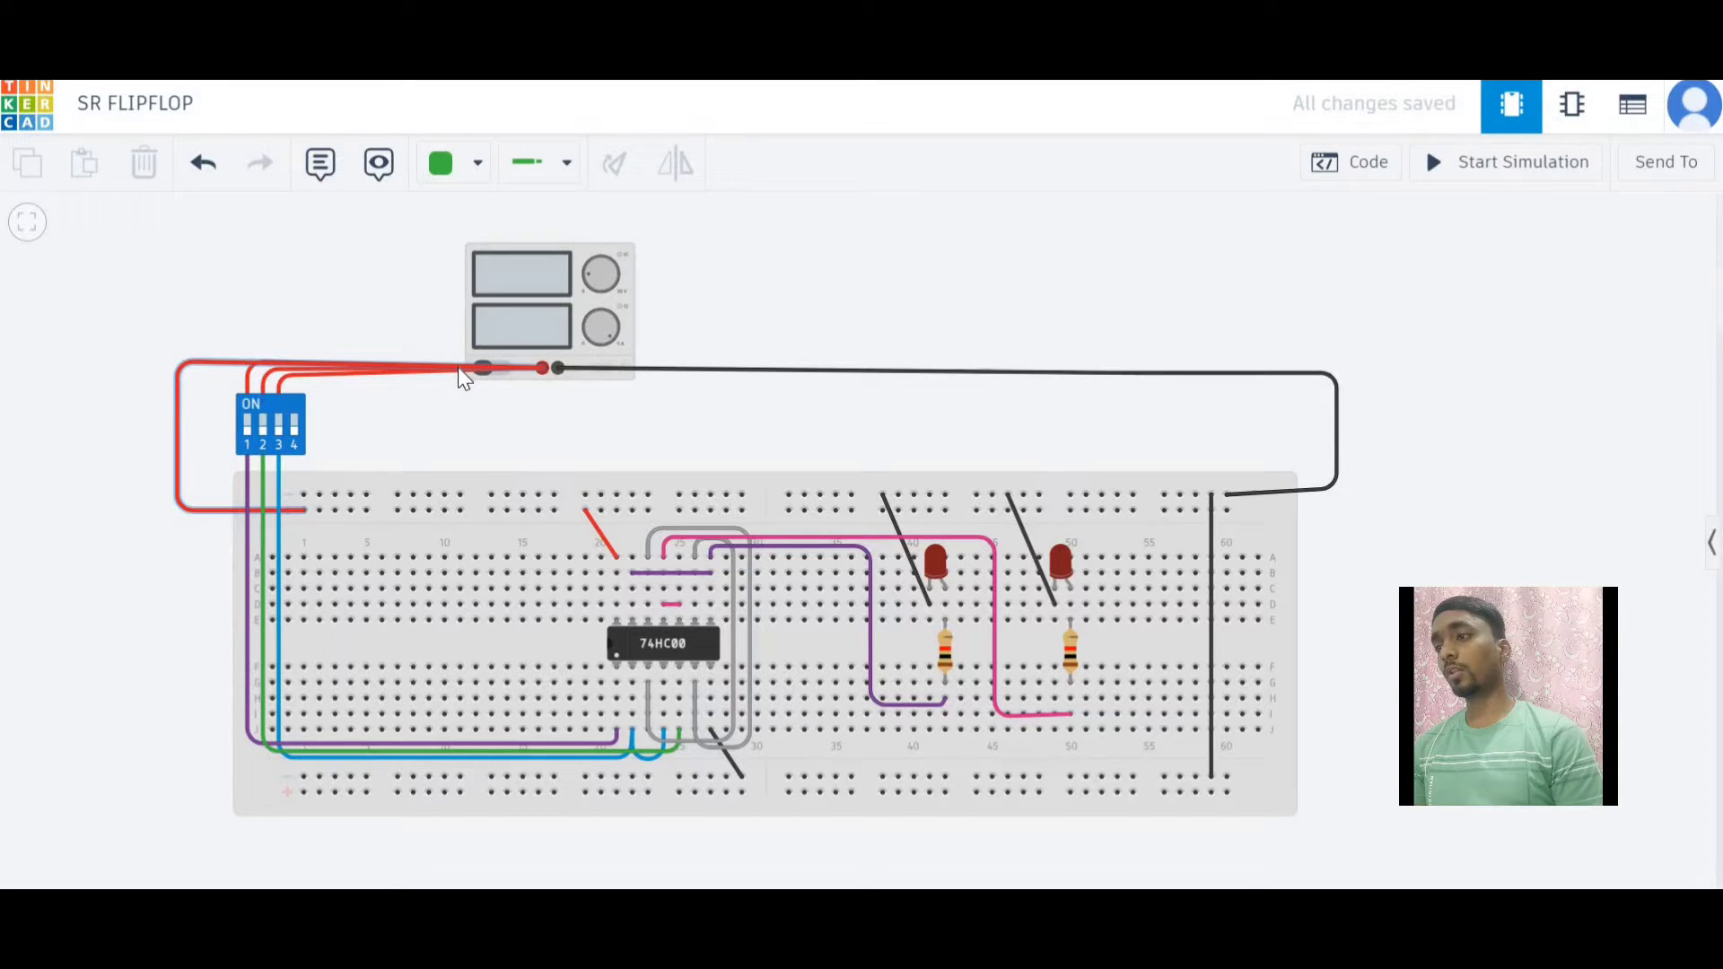
pyautogui.moveTo(249, 403)
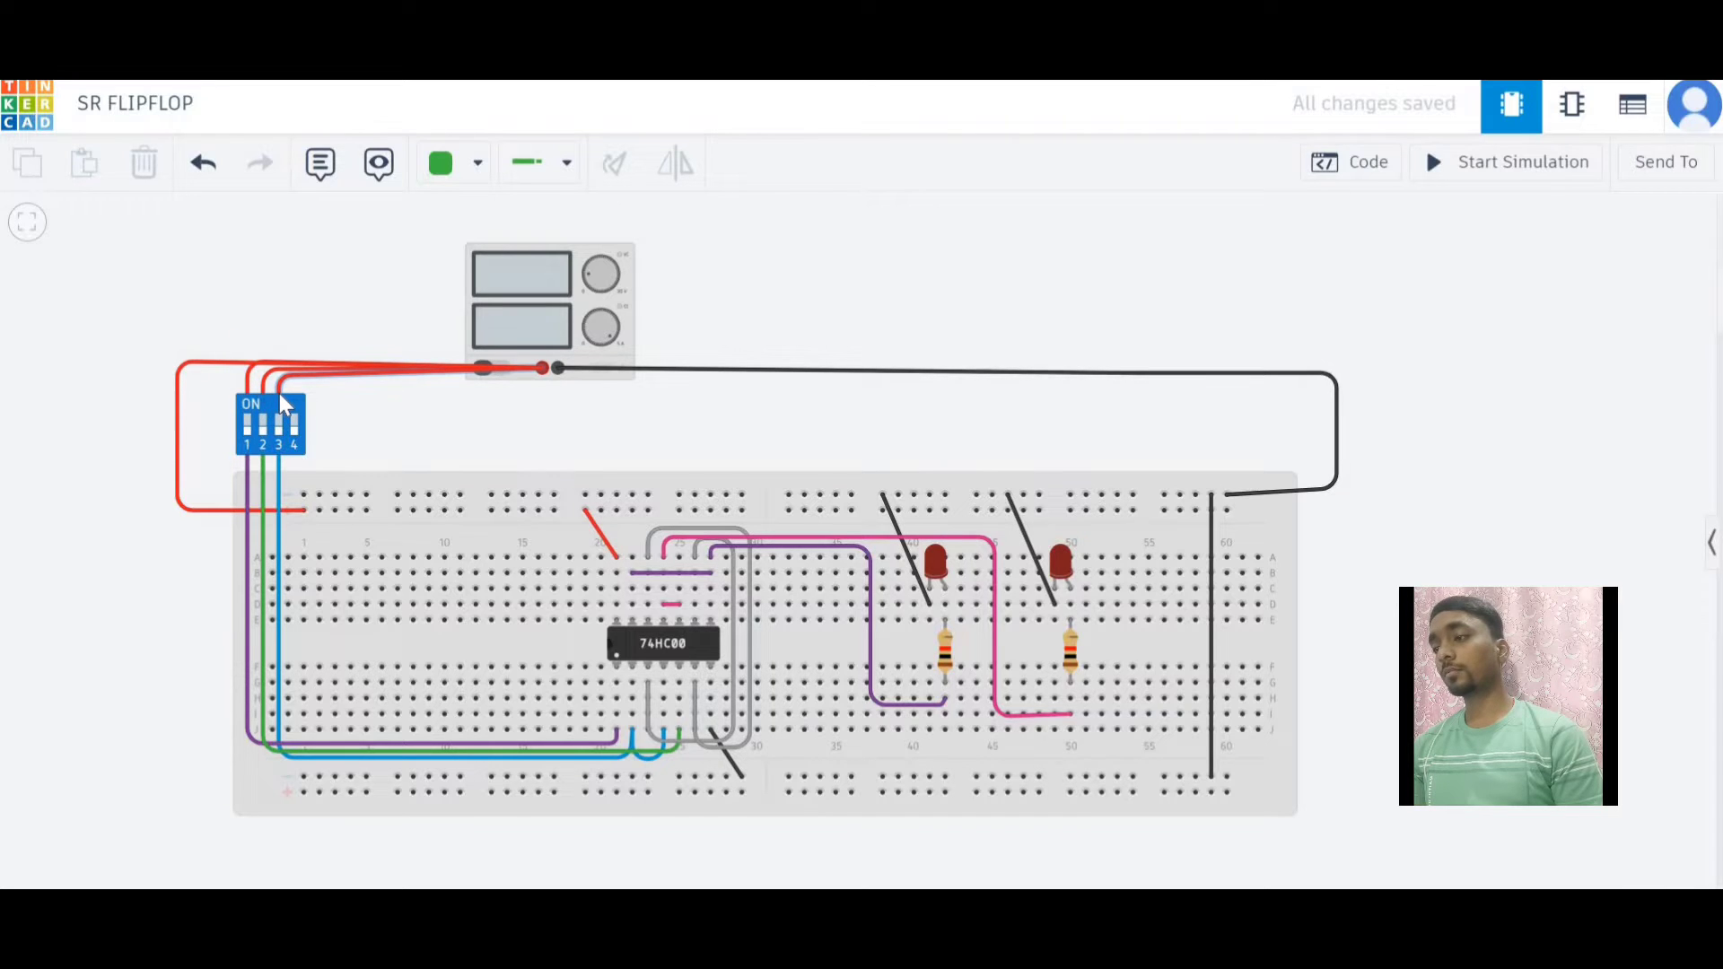
pyautogui.moveTo(518, 345)
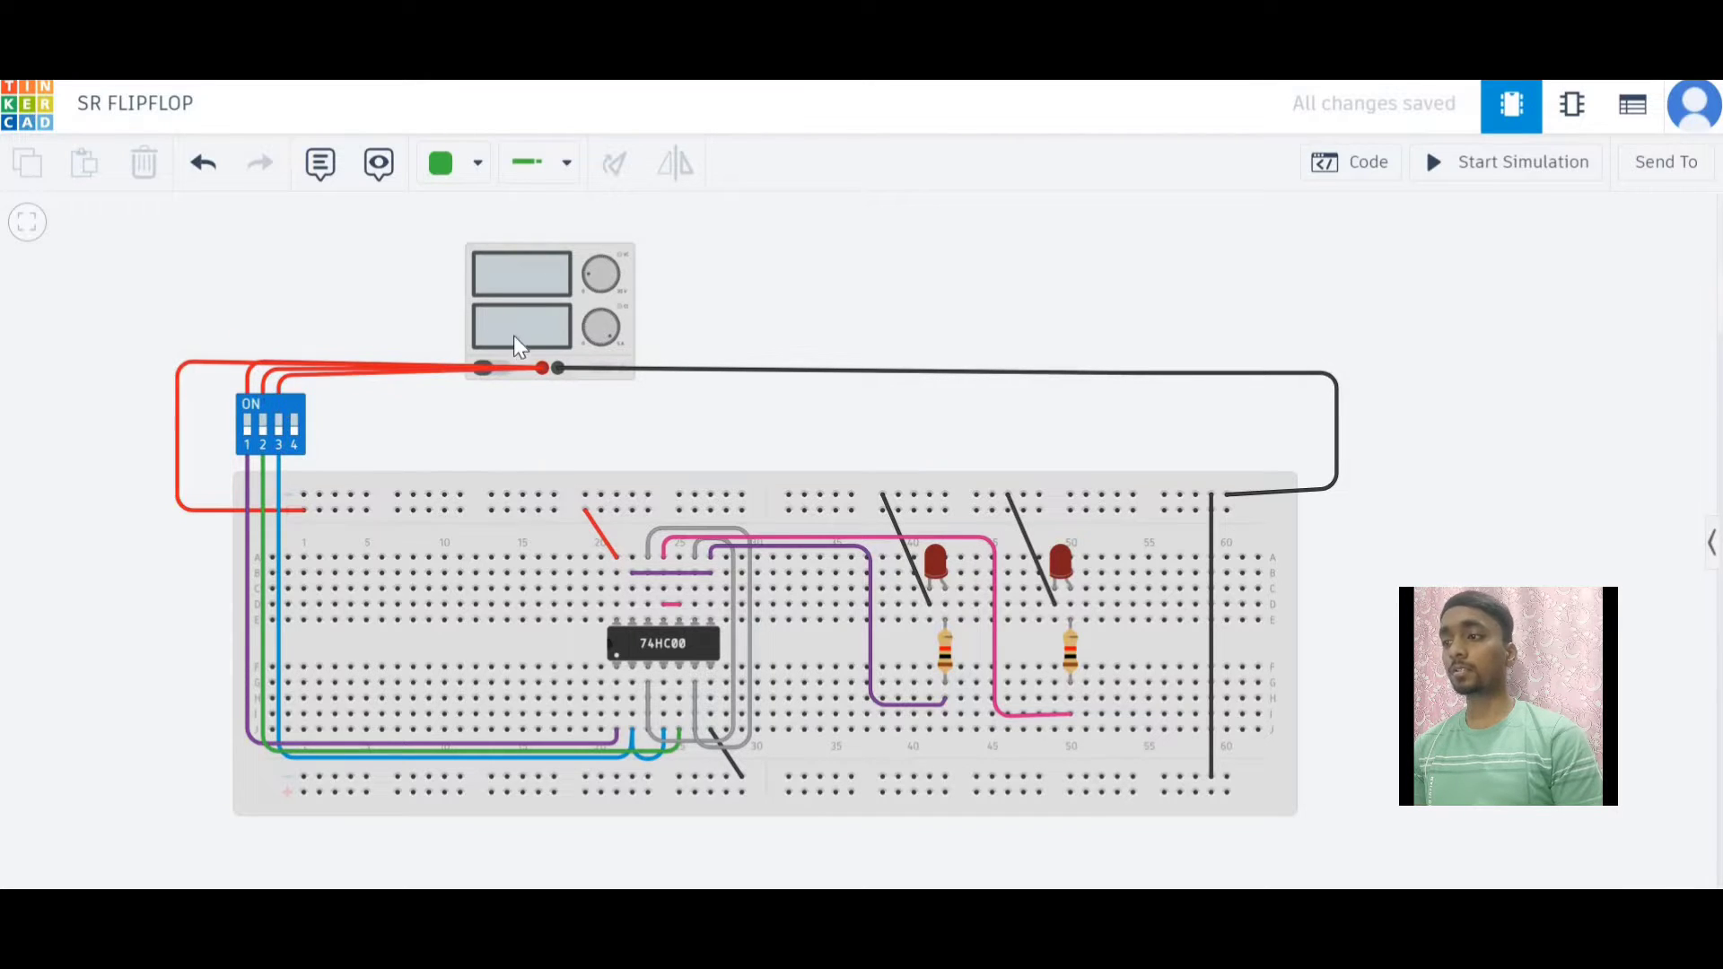
pyautogui.moveTo(504, 377)
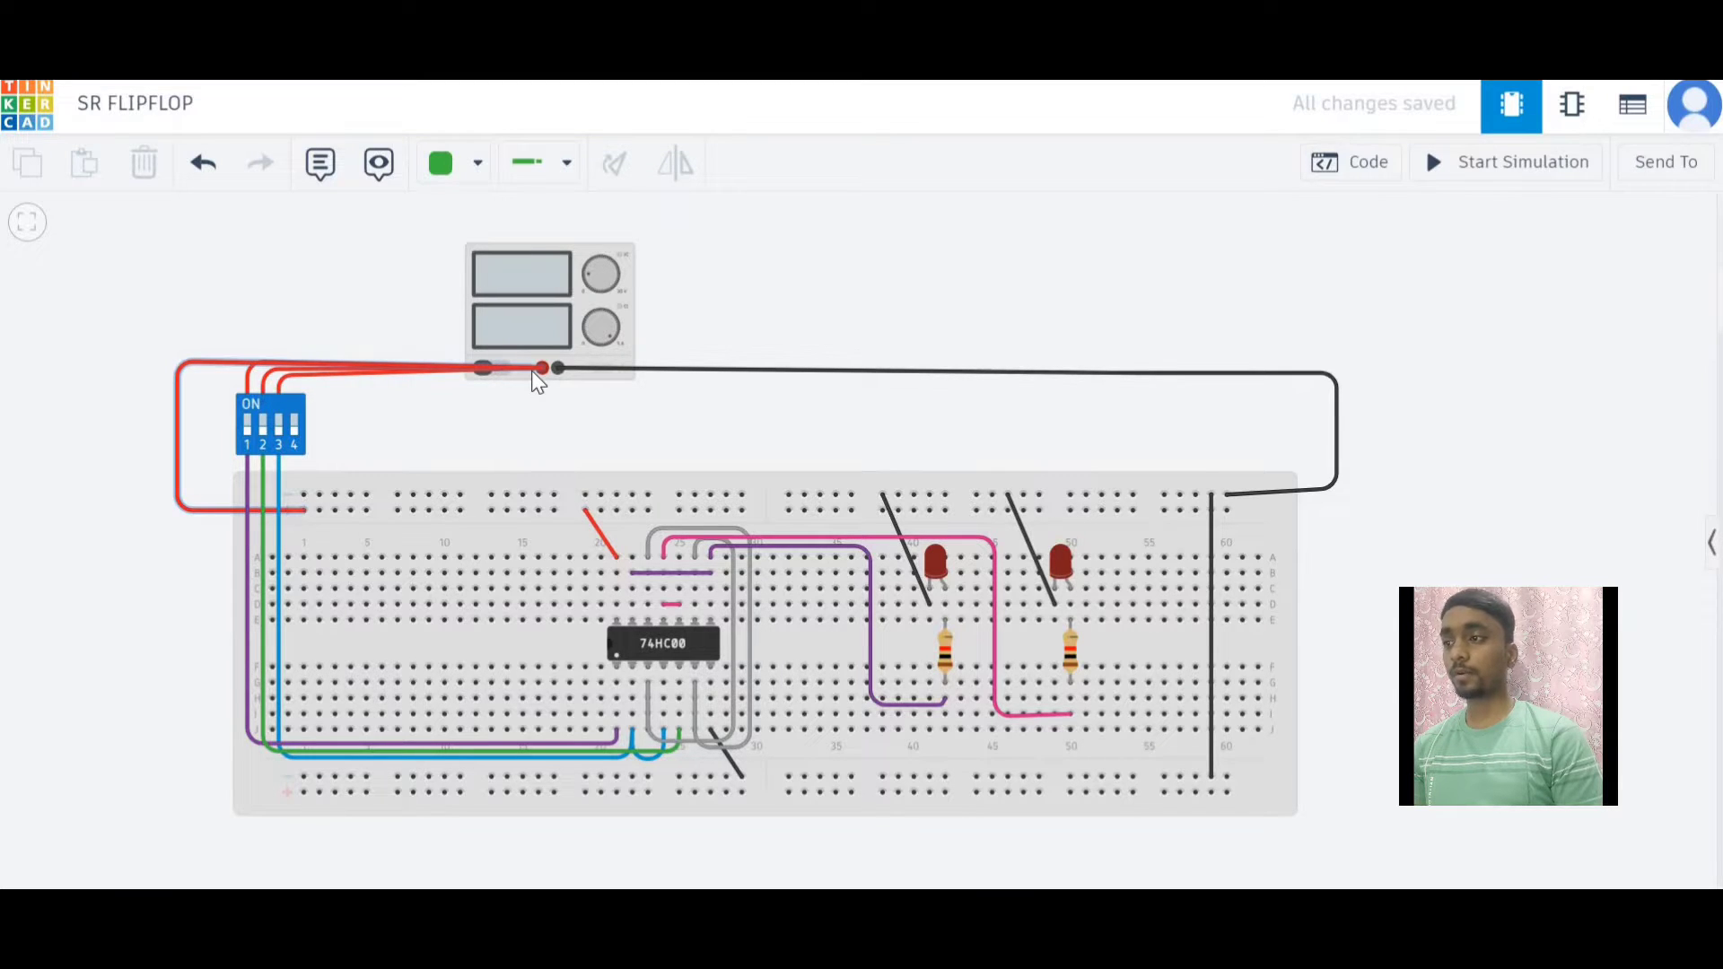
pyautogui.moveTo(166, 447)
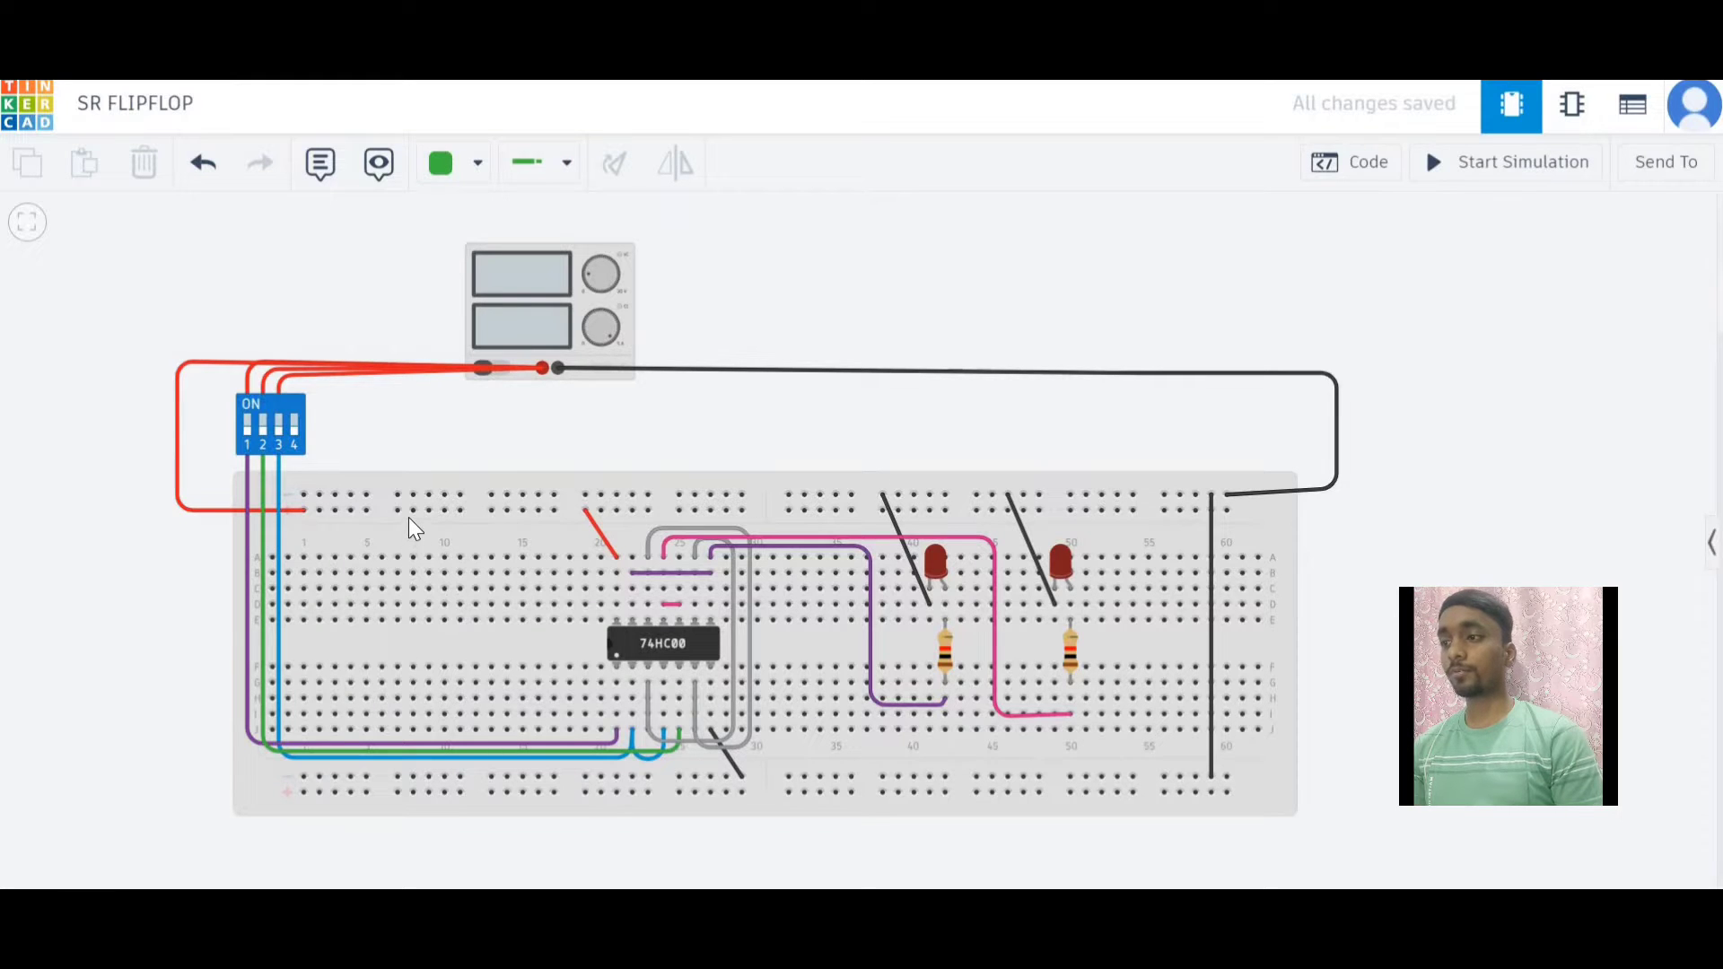
pyautogui.moveTo(566, 412)
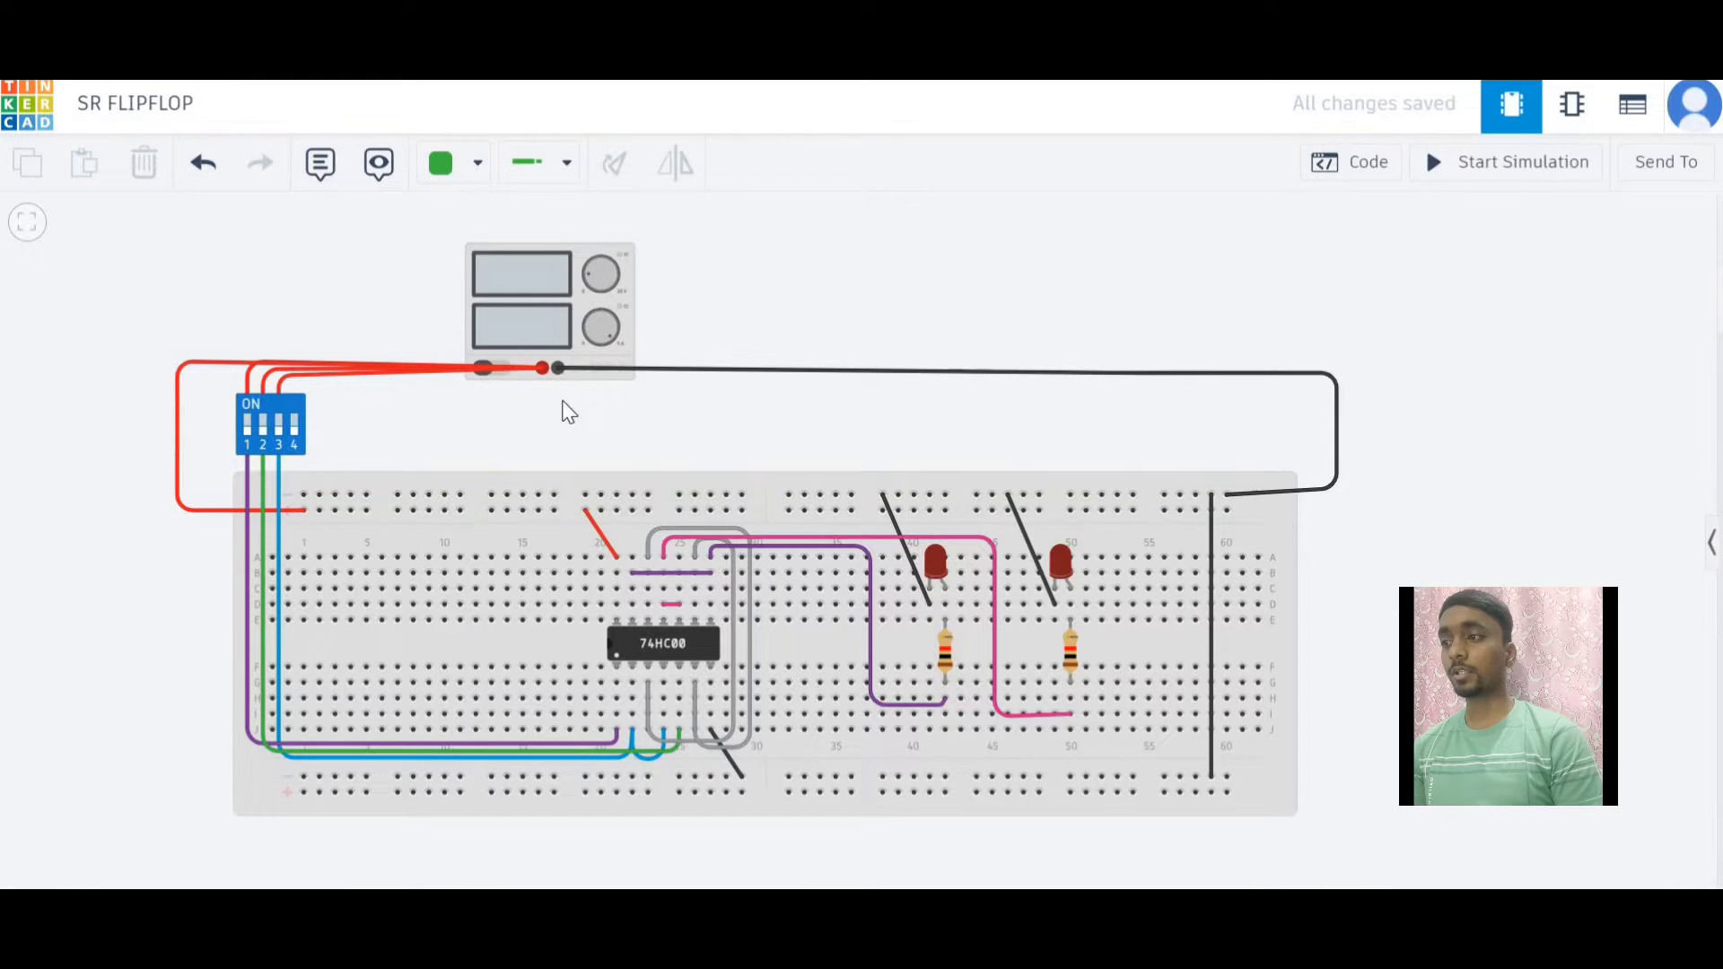
pyautogui.moveTo(588, 389)
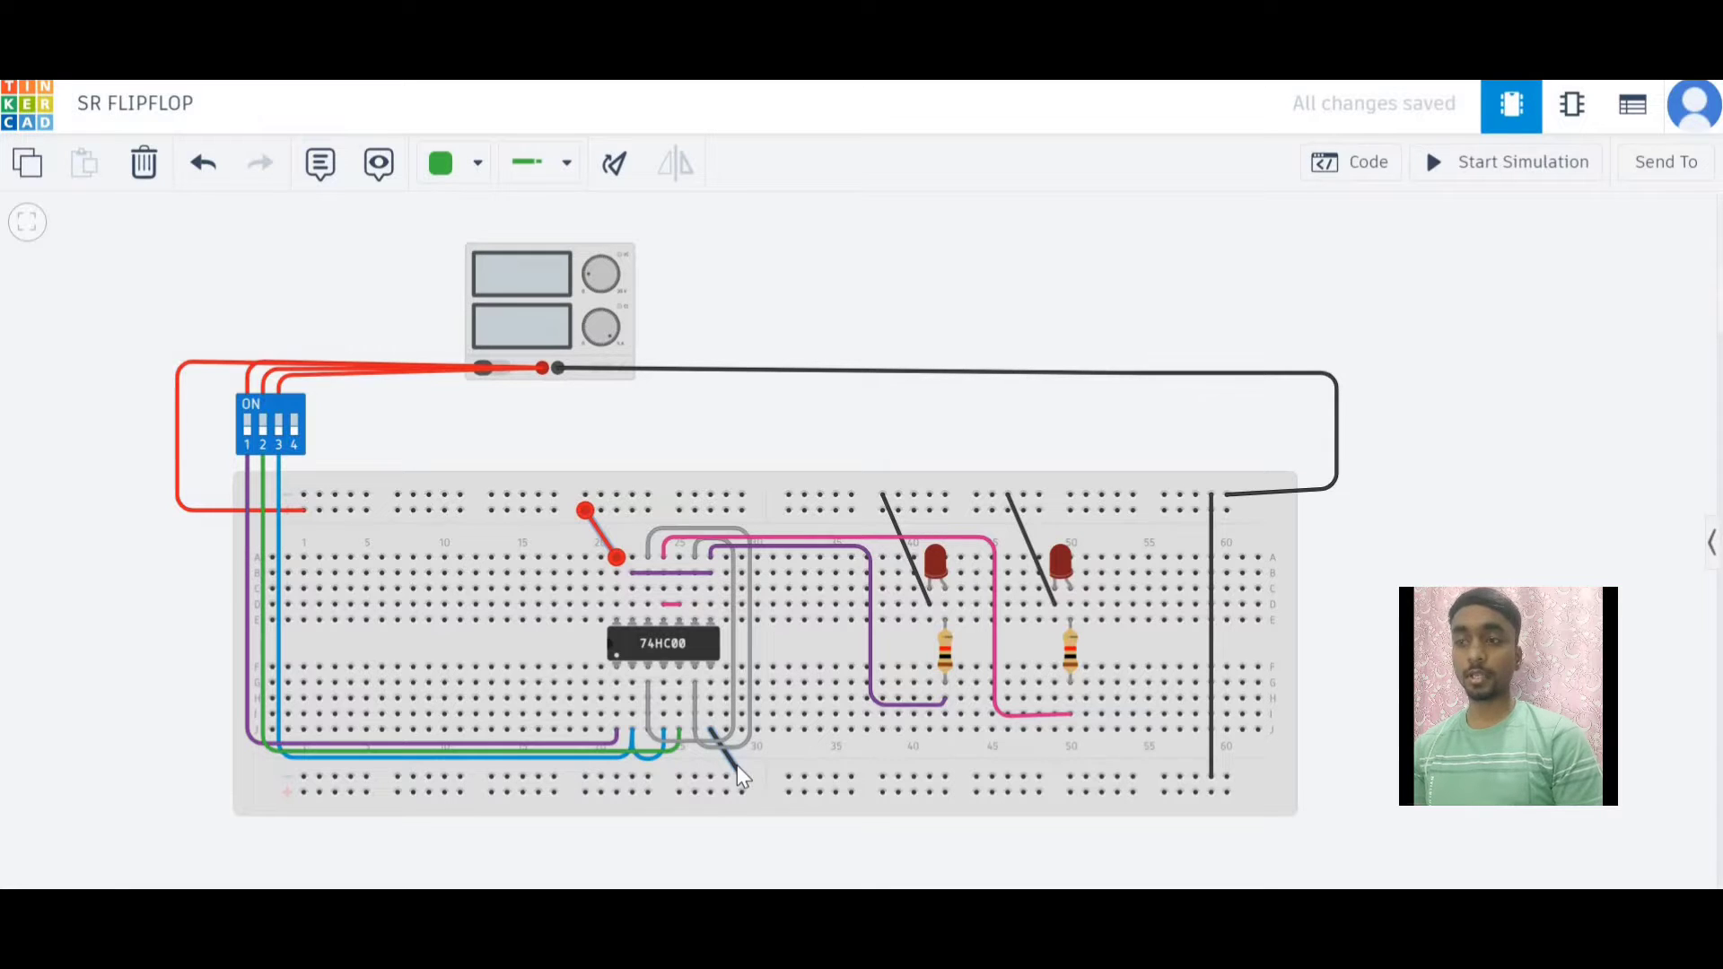
pyautogui.moveTo(860, 299)
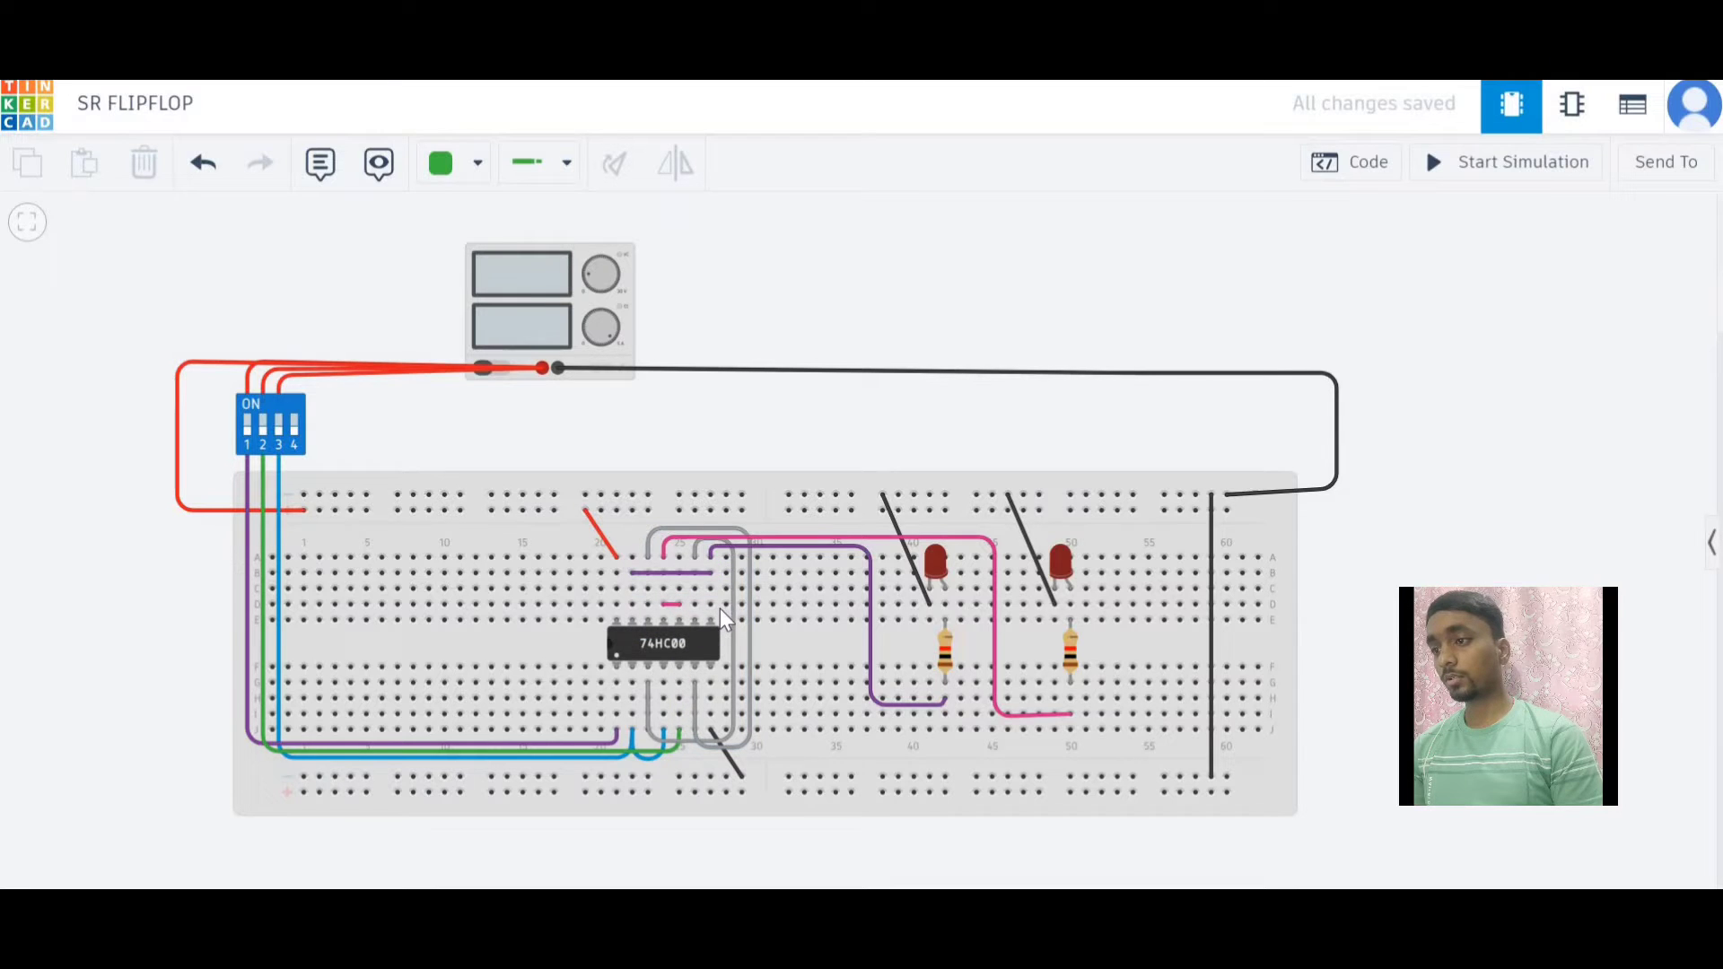
pyautogui.moveTo(696, 622)
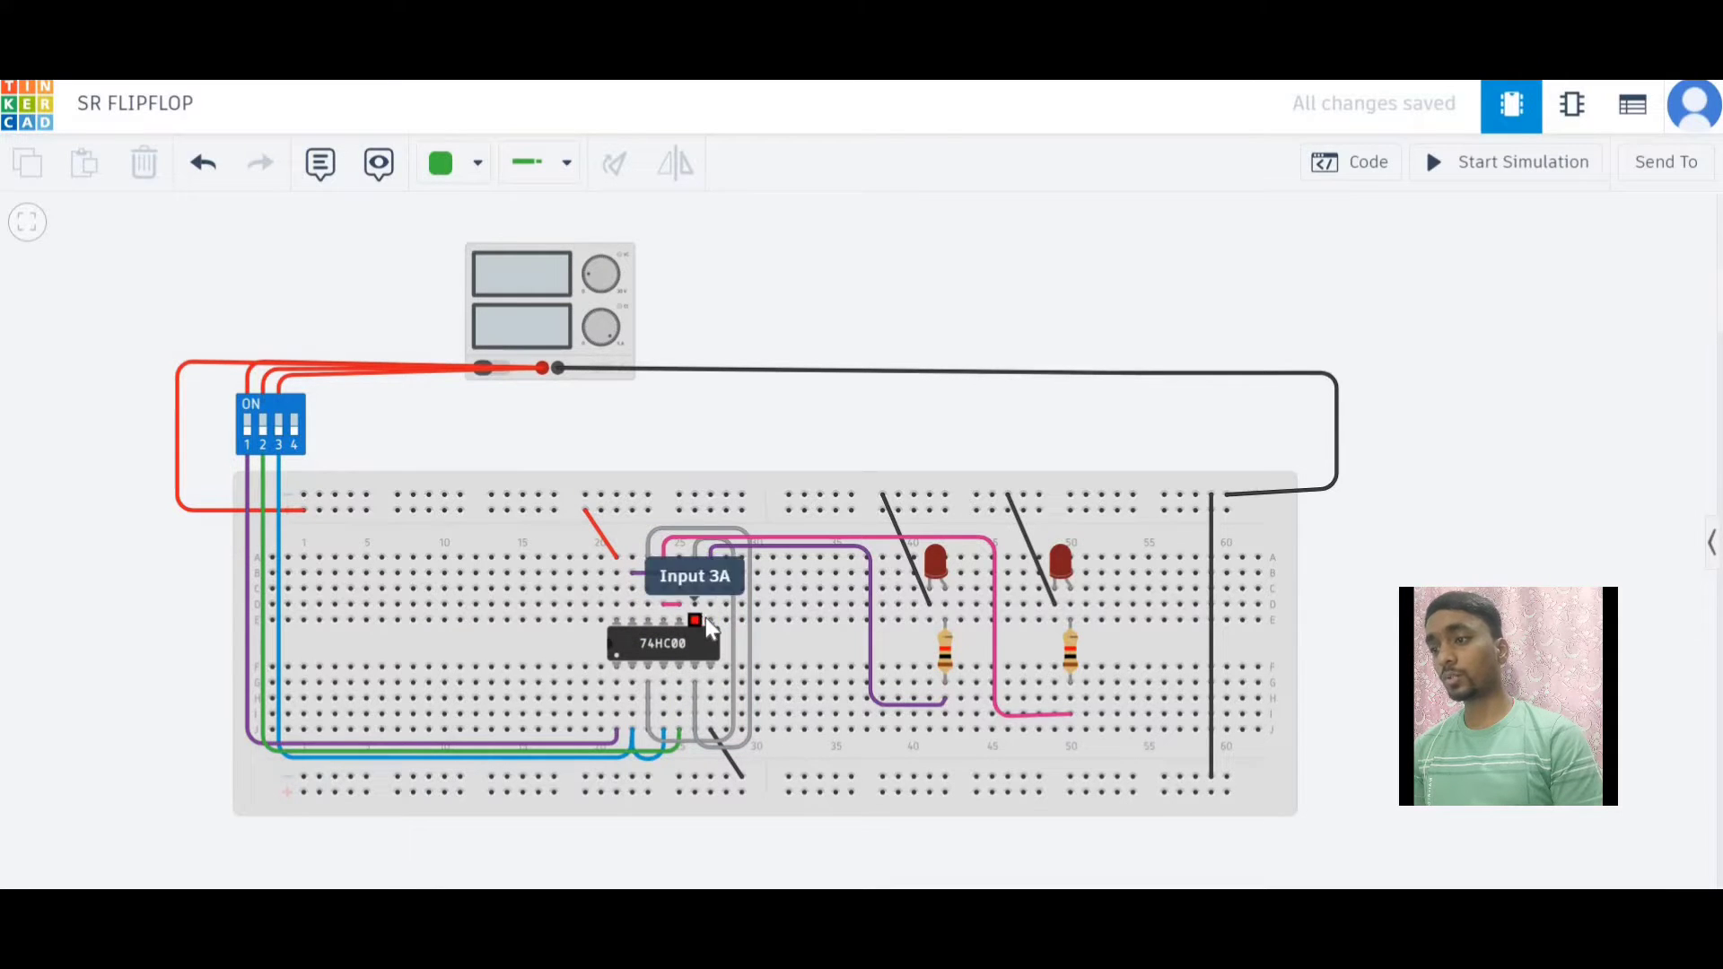
pyautogui.moveTo(698, 633)
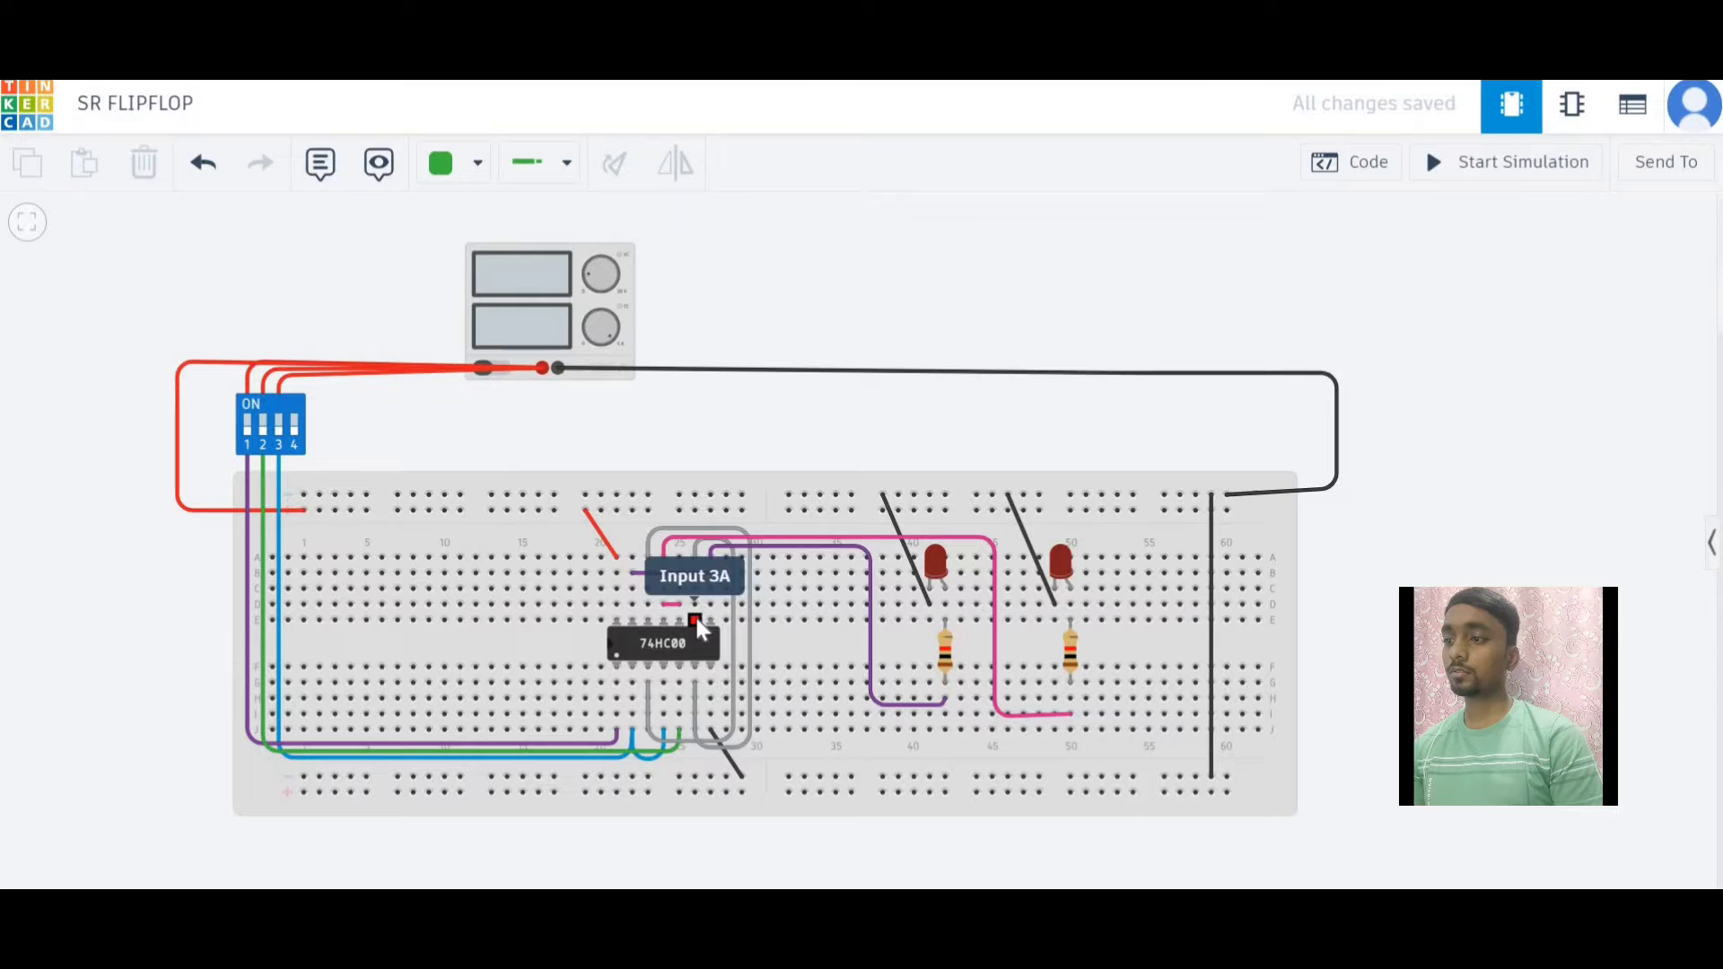
pyautogui.moveTo(704, 644)
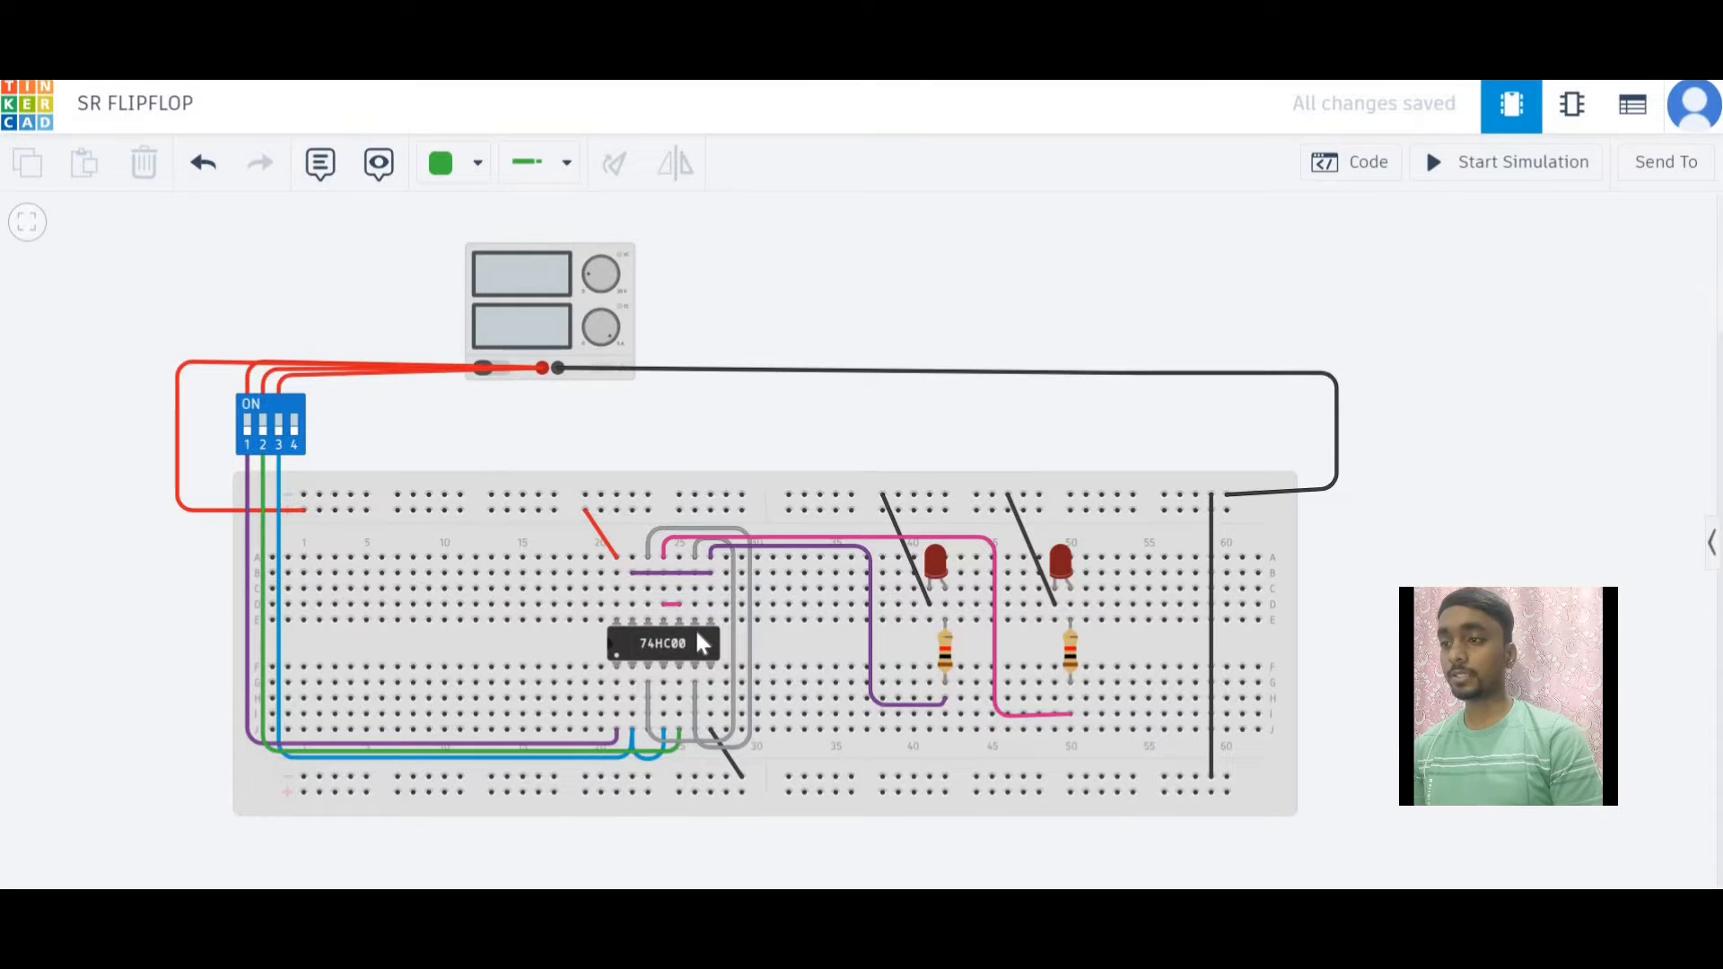
pyautogui.moveTo(724, 603)
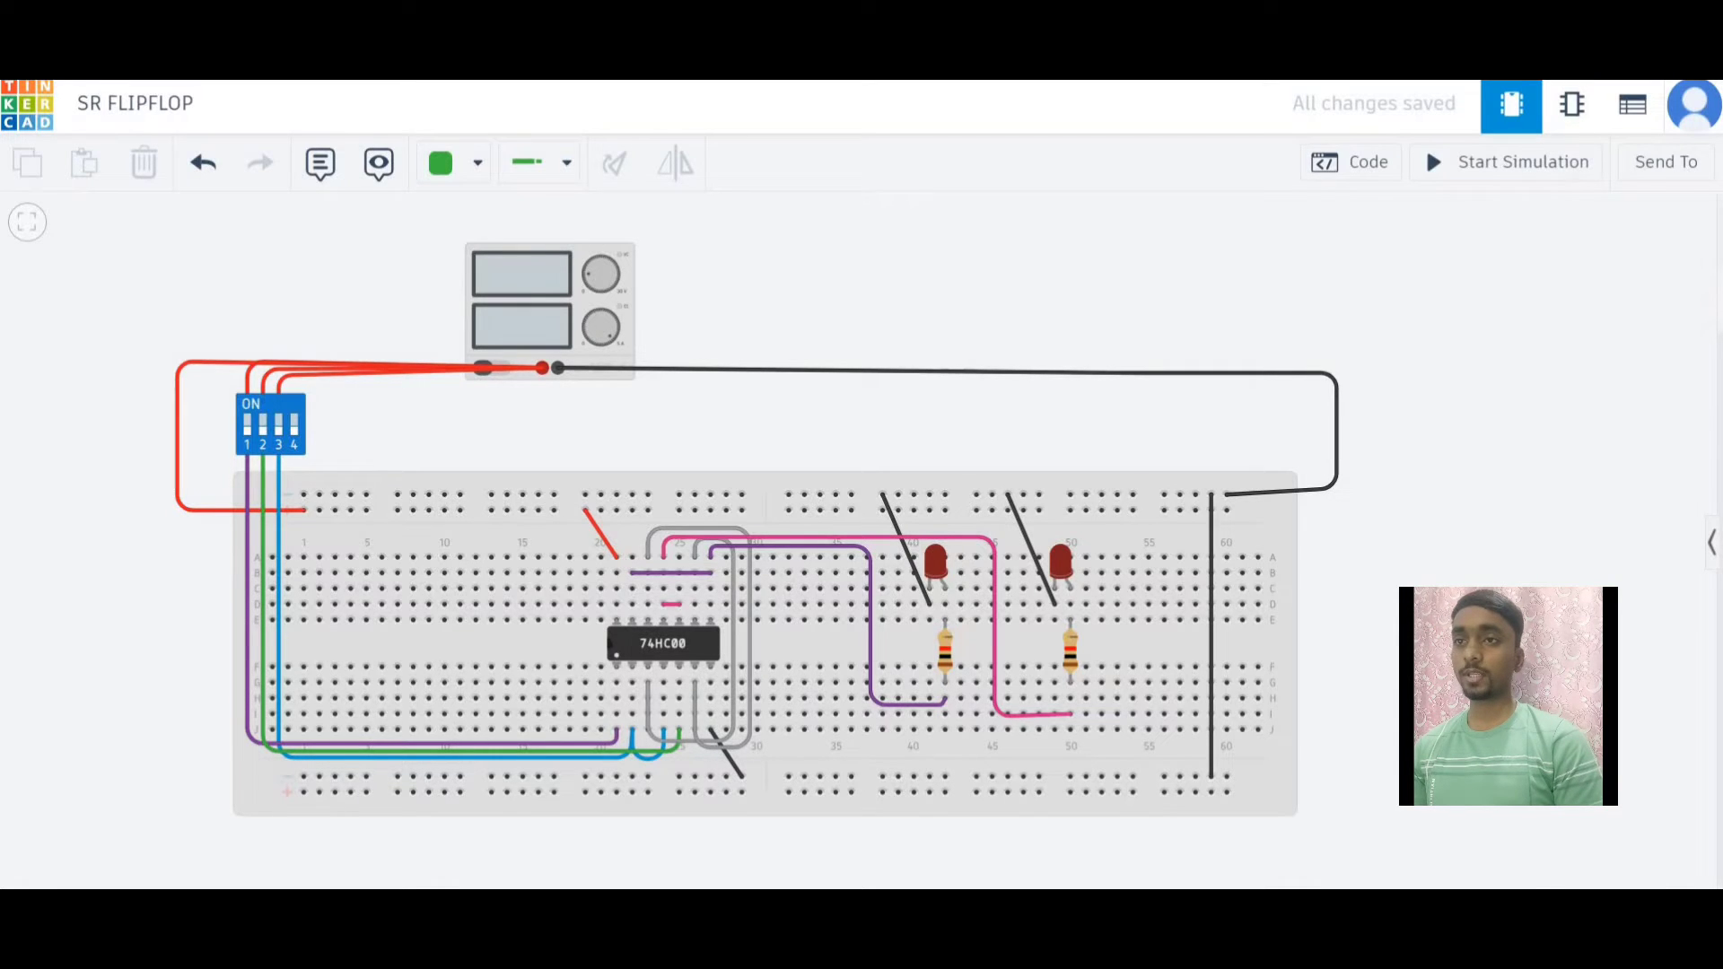
pyautogui.moveTo(1497, 170)
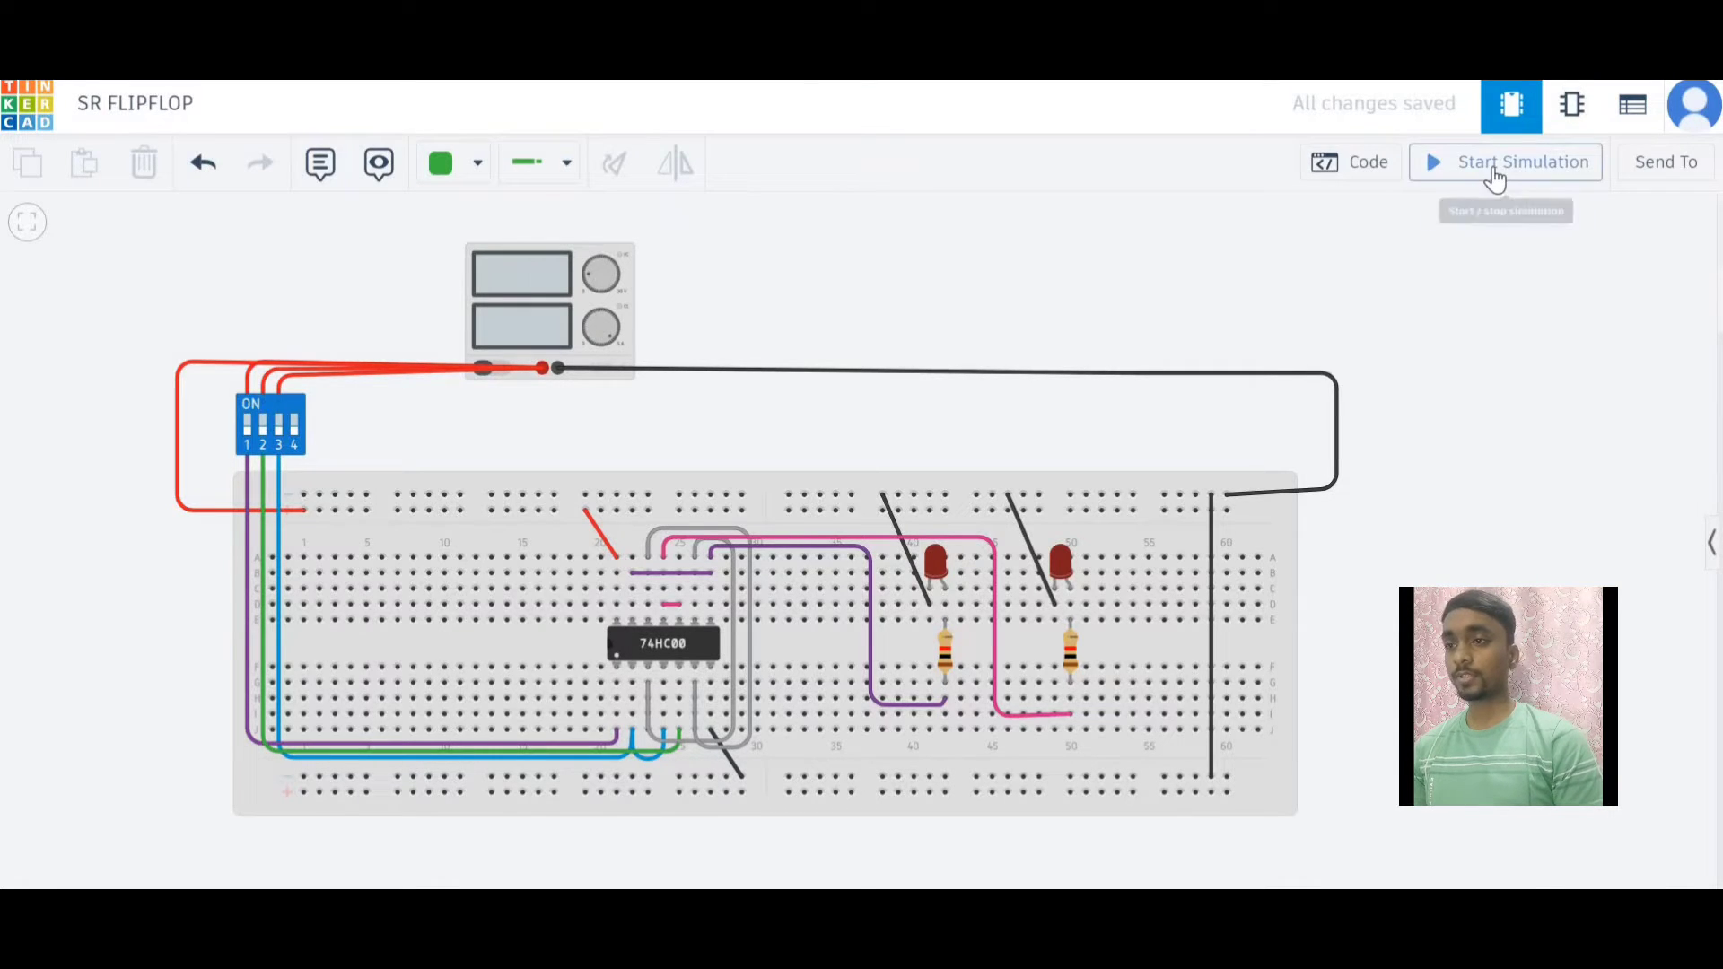
# Start the SR flip-flop simulation so the supply shows 485 mV and 5.00 A
pyautogui.click(1505, 163)
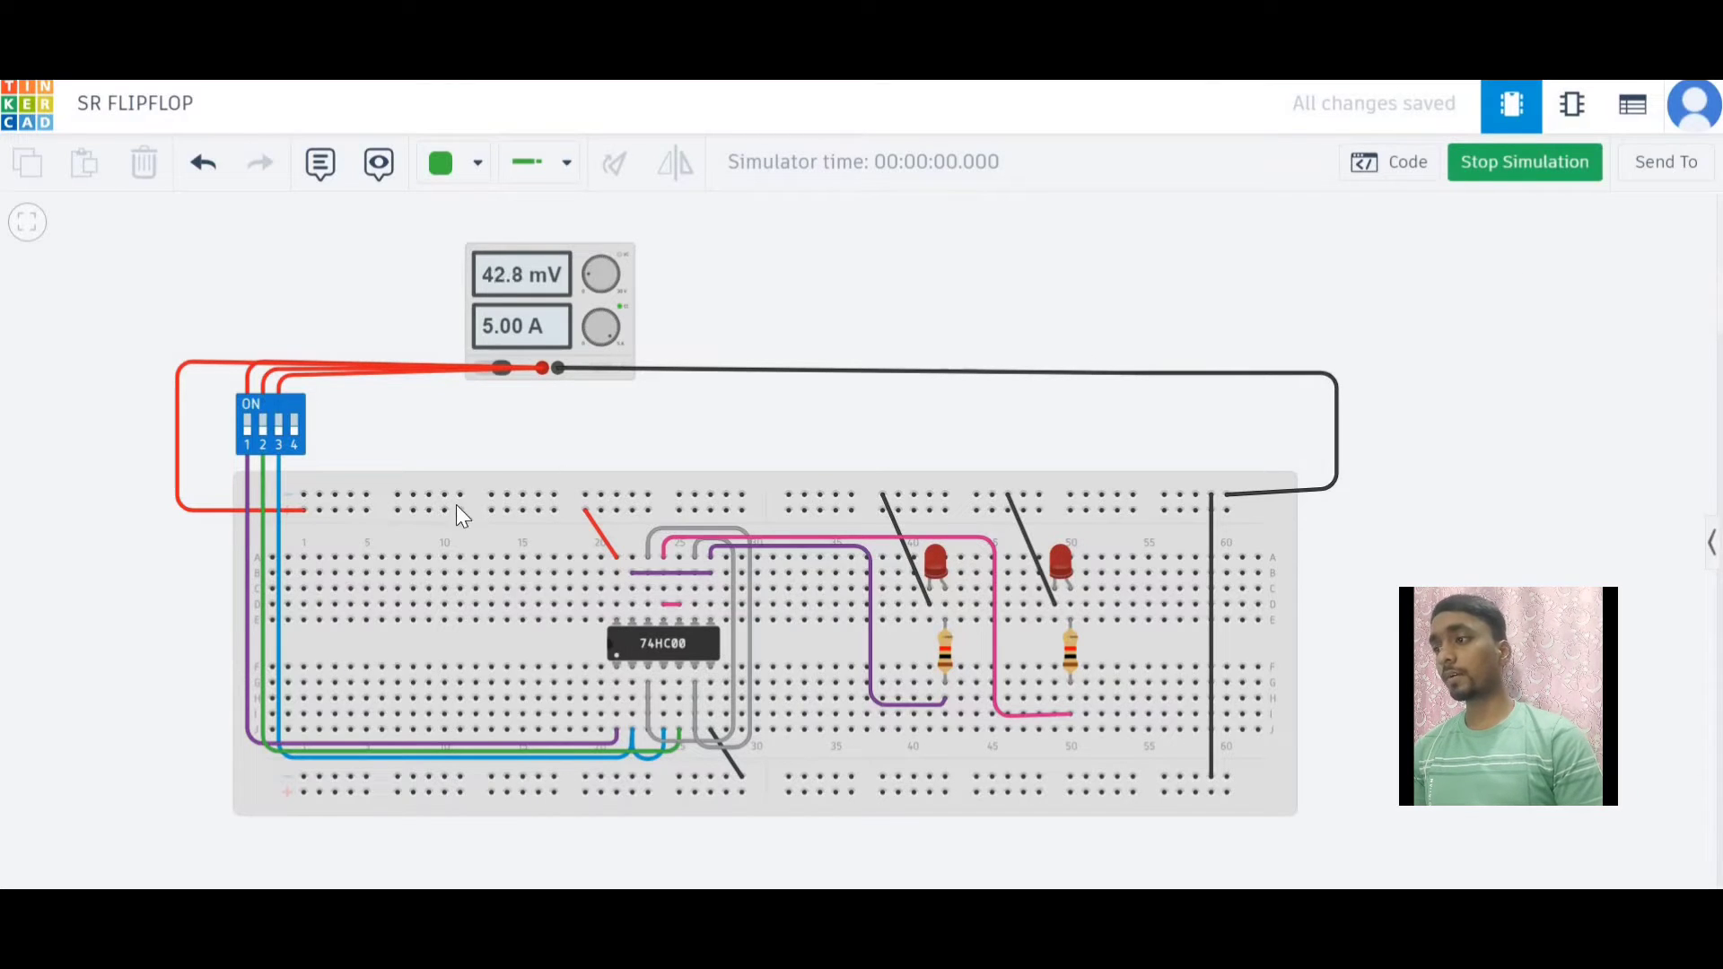
pyautogui.click(281, 427)
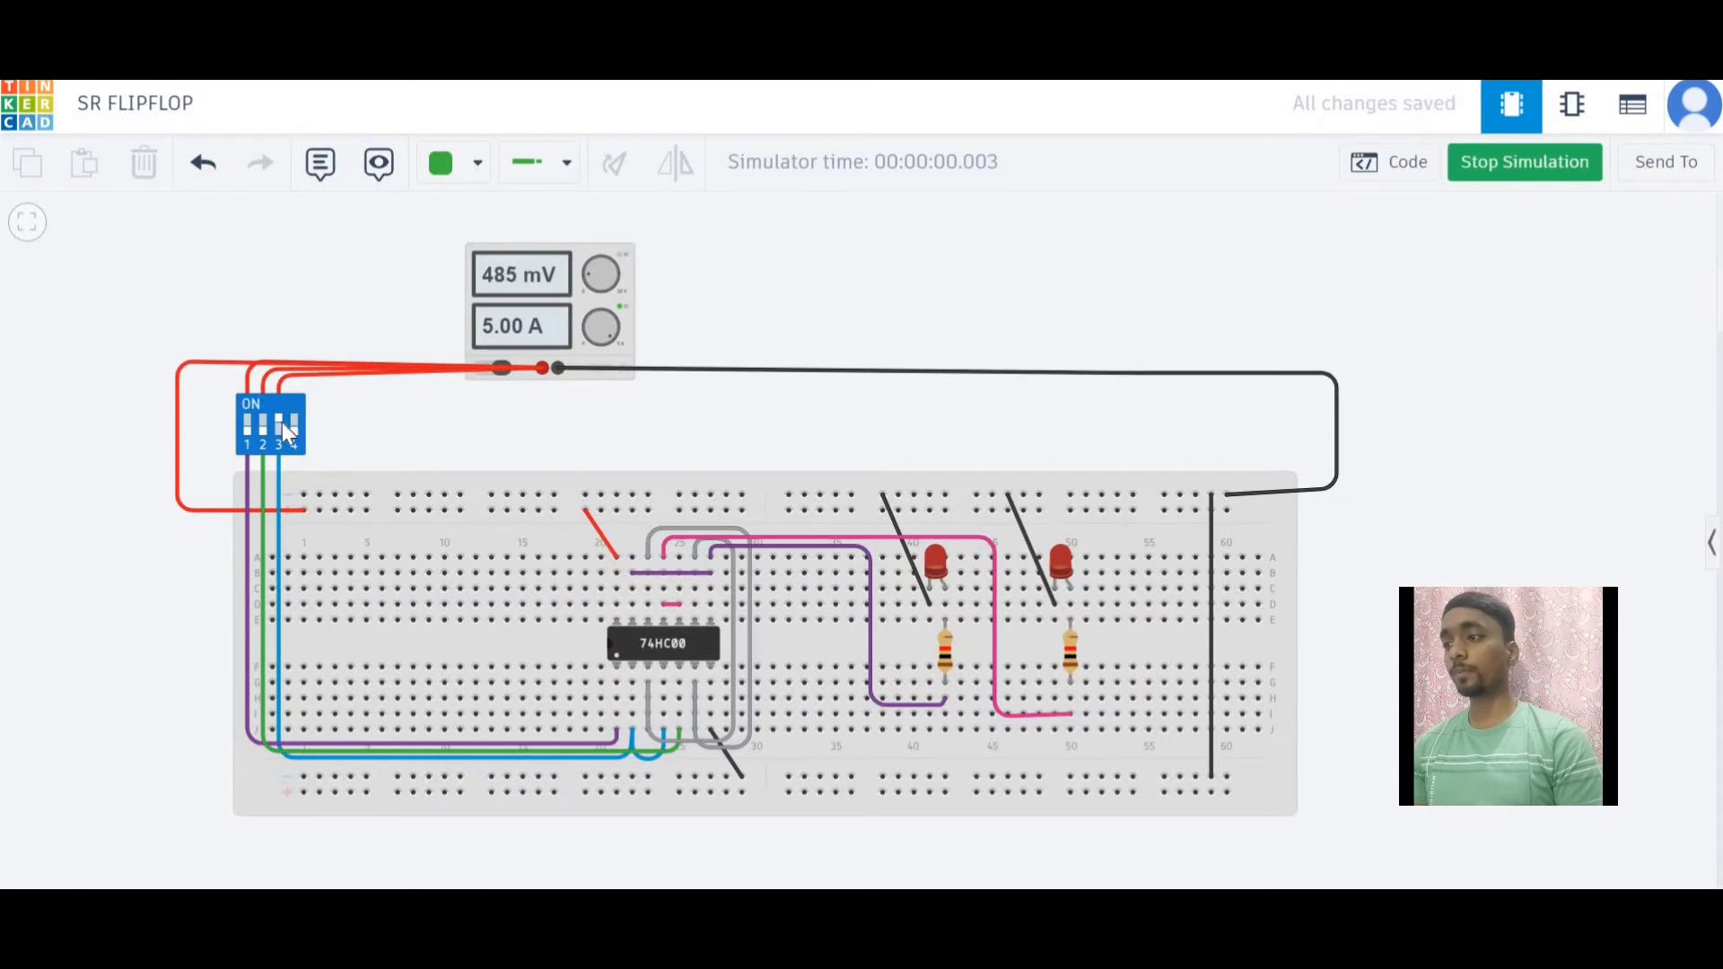
pyautogui.click(261, 426)
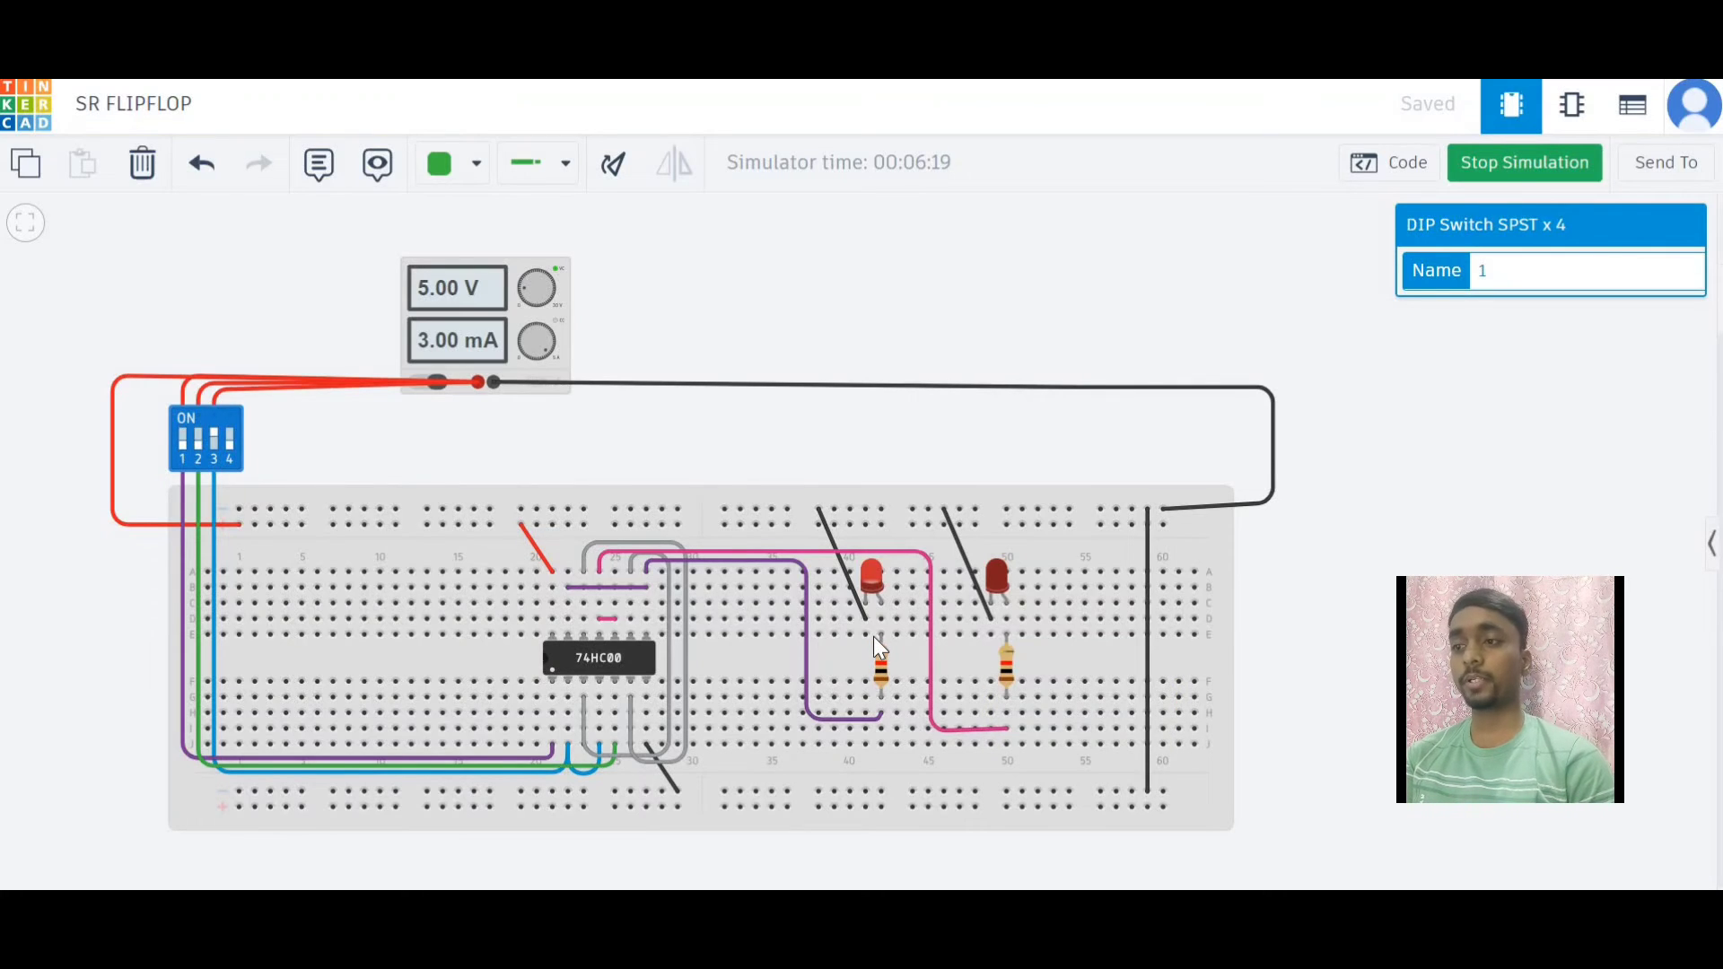
pyautogui.moveTo(875, 653)
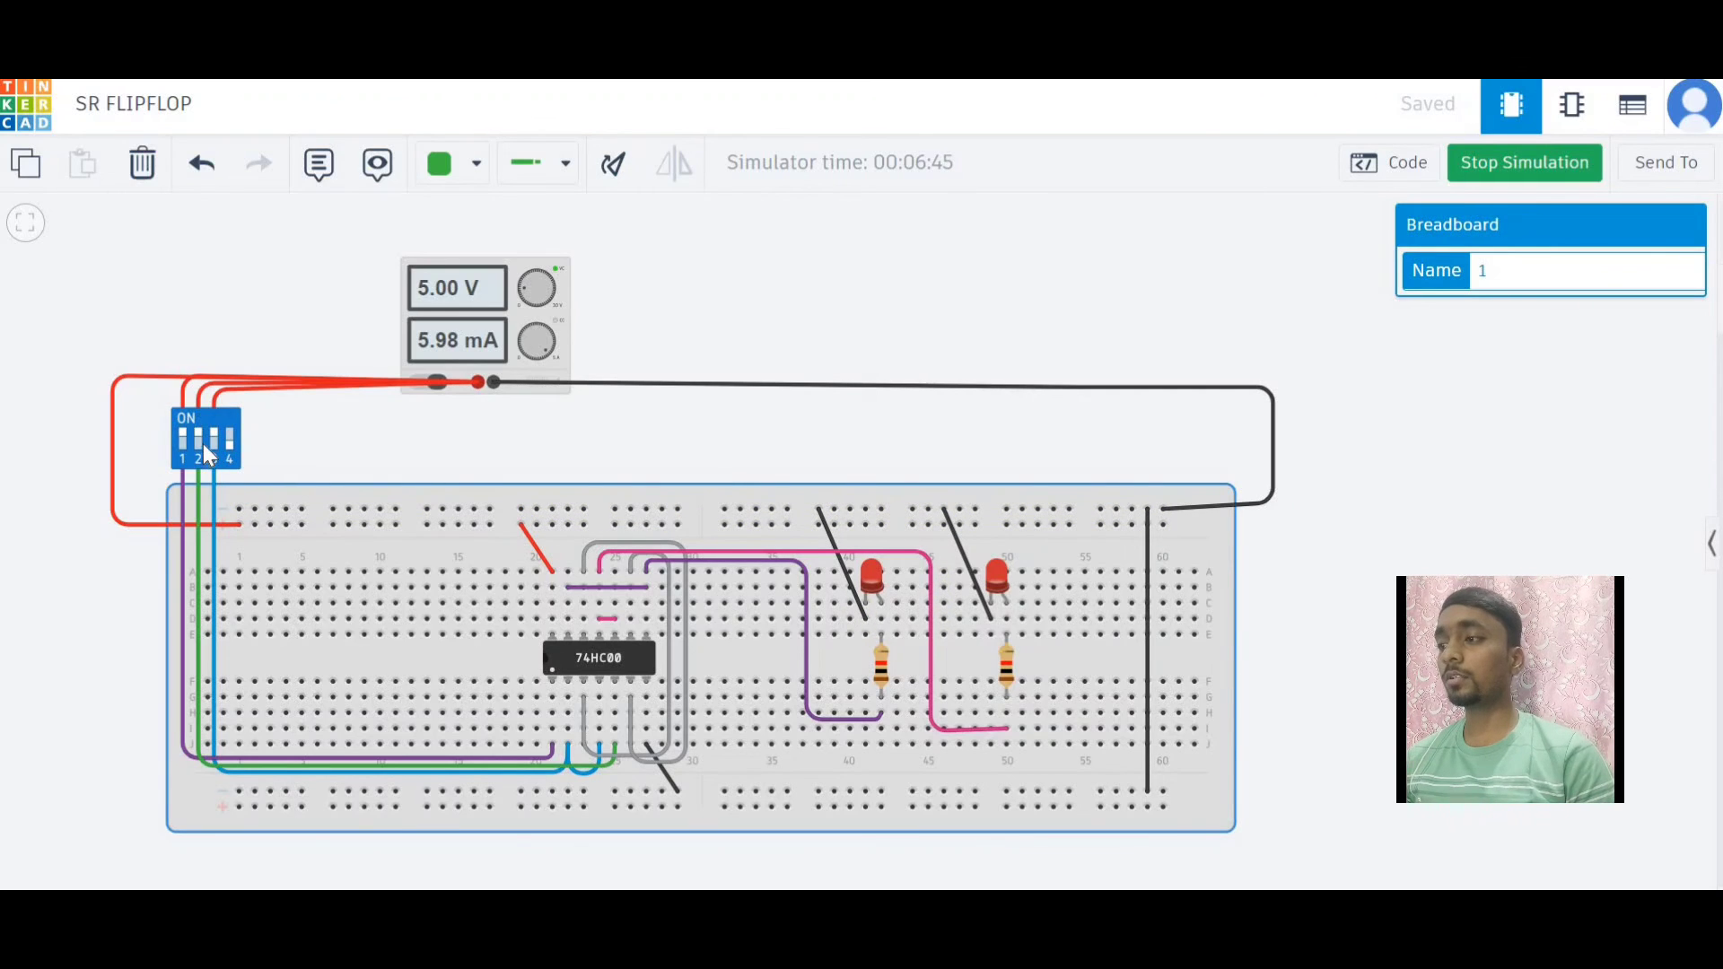
# Turn the DIP switch back off, returning the supply current to 3.00 mA
pyautogui.click(200, 437)
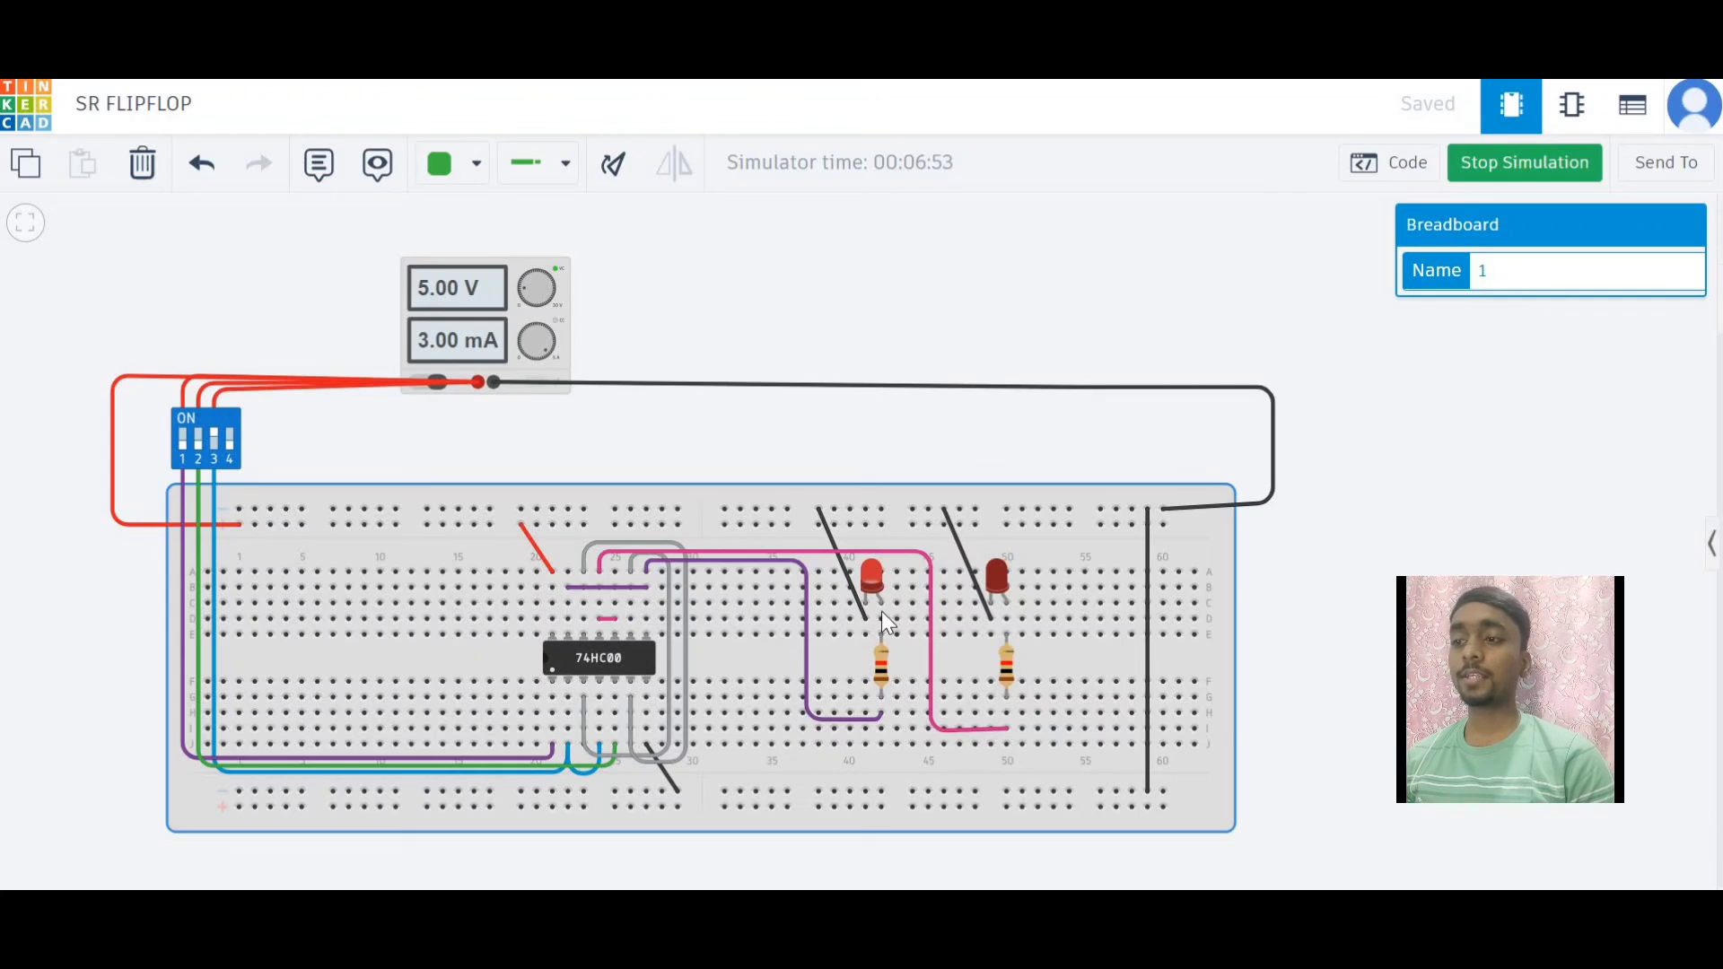
pyautogui.moveTo(1005, 609)
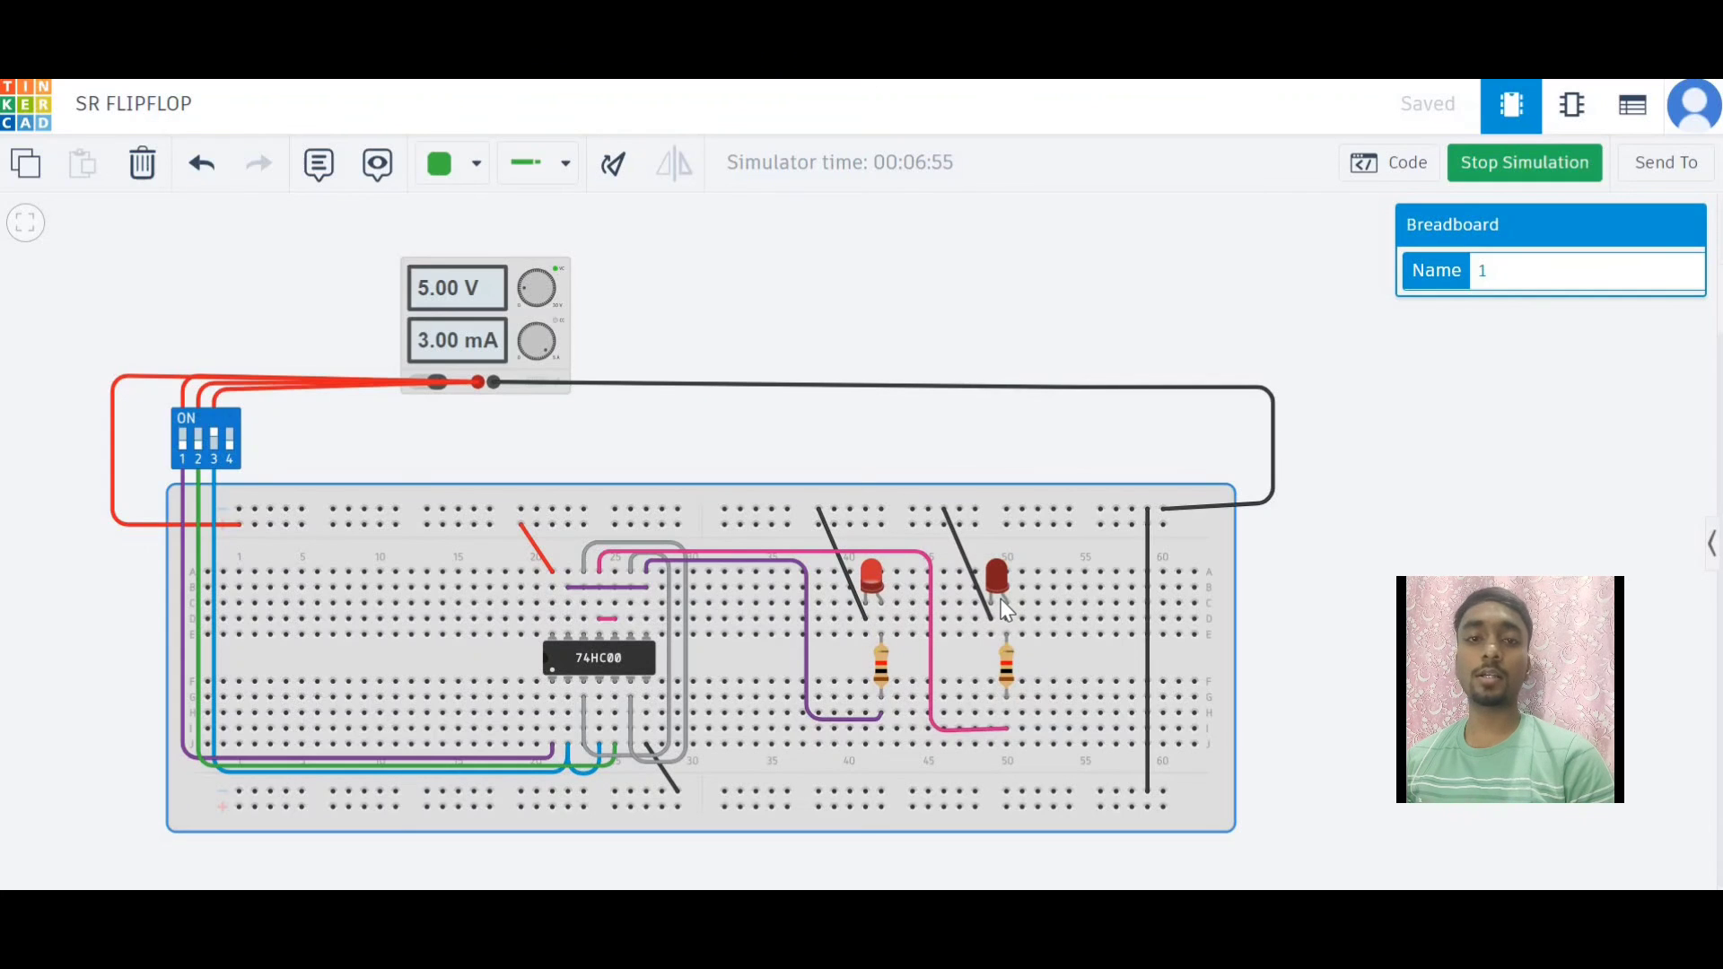